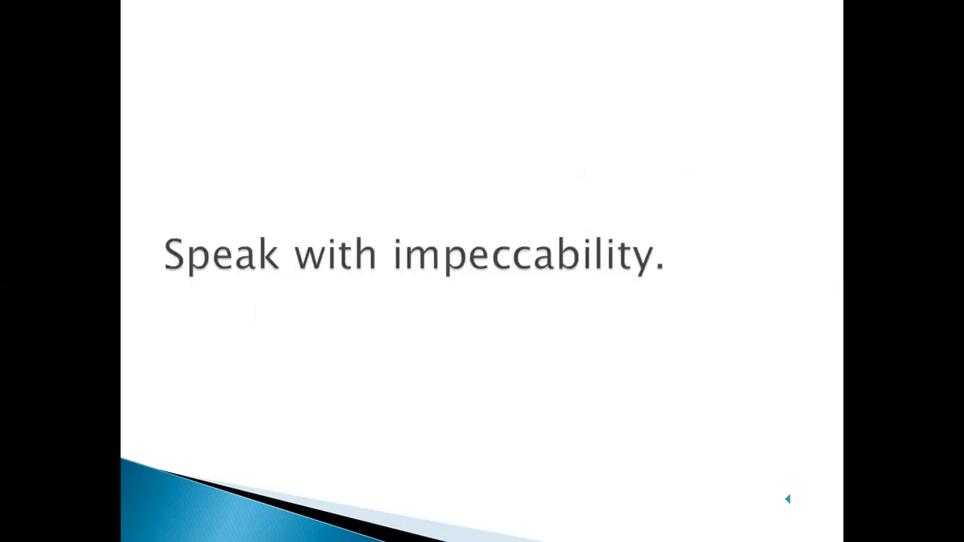
Advance the slideshow through the remaining slides to the closing 'The End....' slide.
click(788, 499)
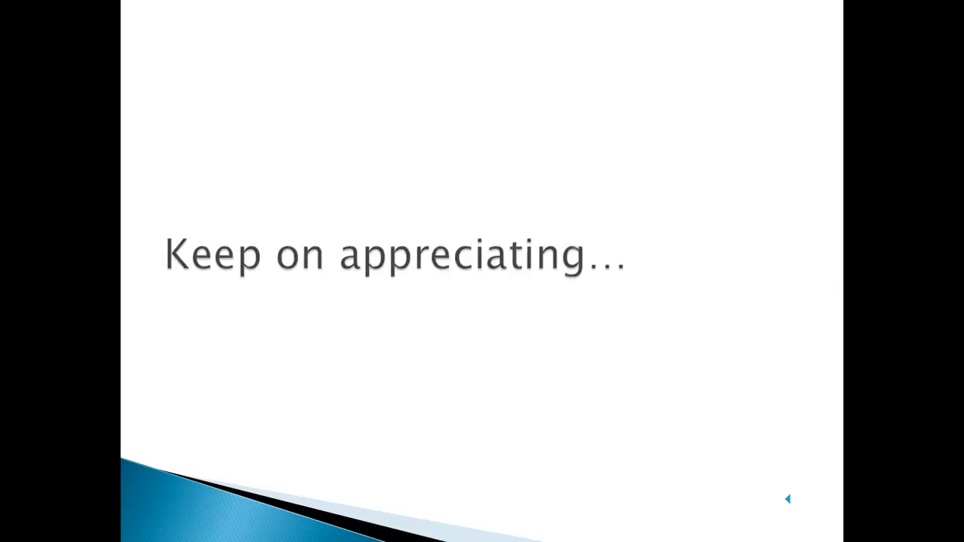
key(Right)
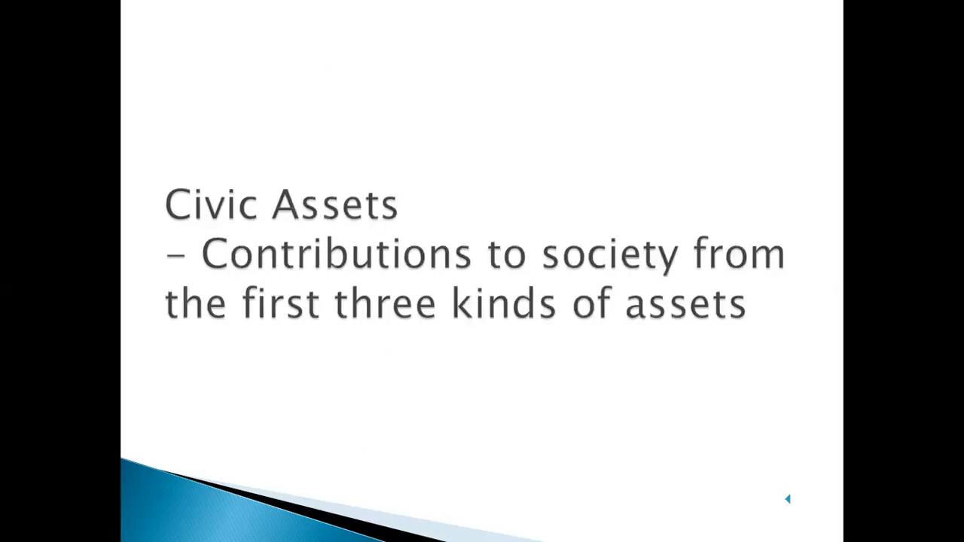
key(Right)
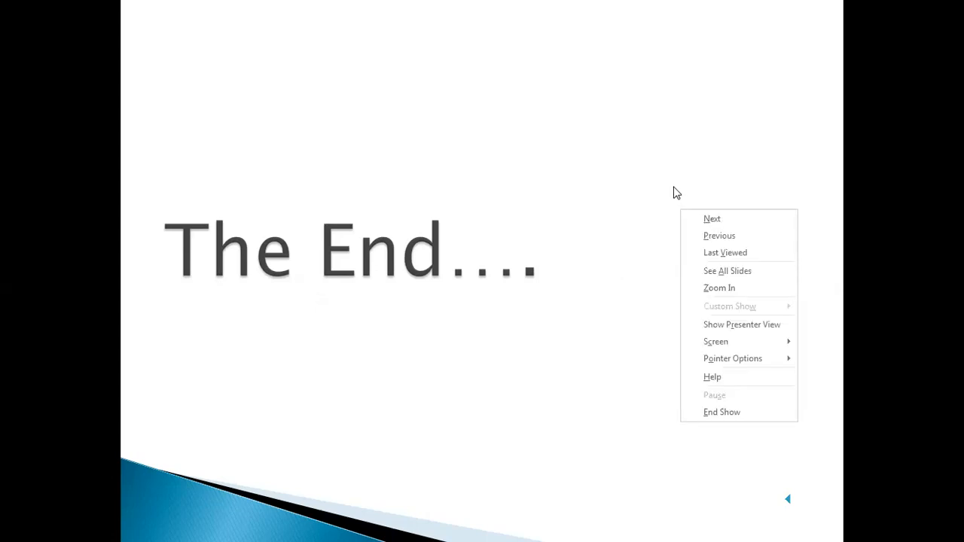
mouse_move(795, 467)
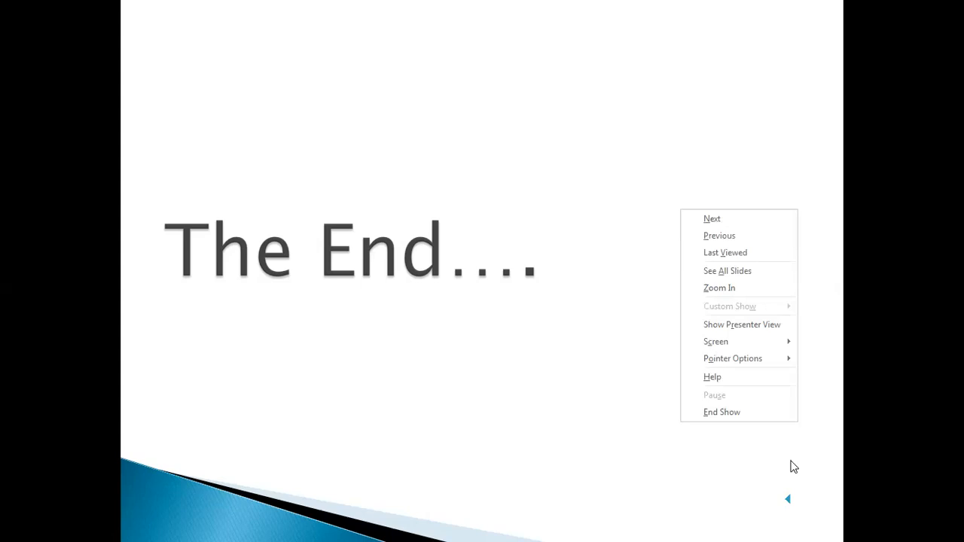